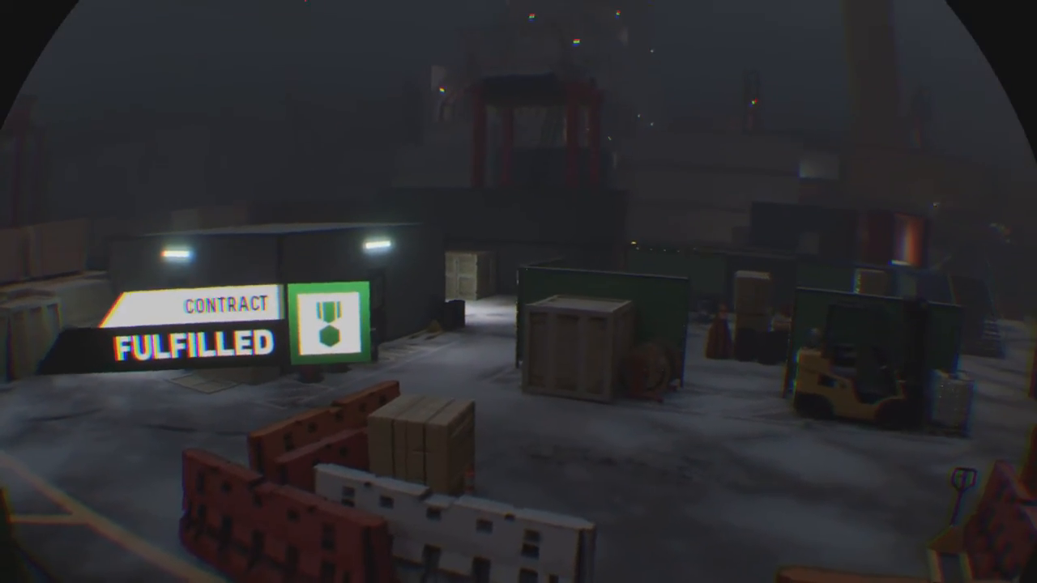
mouse_move(519, 292)
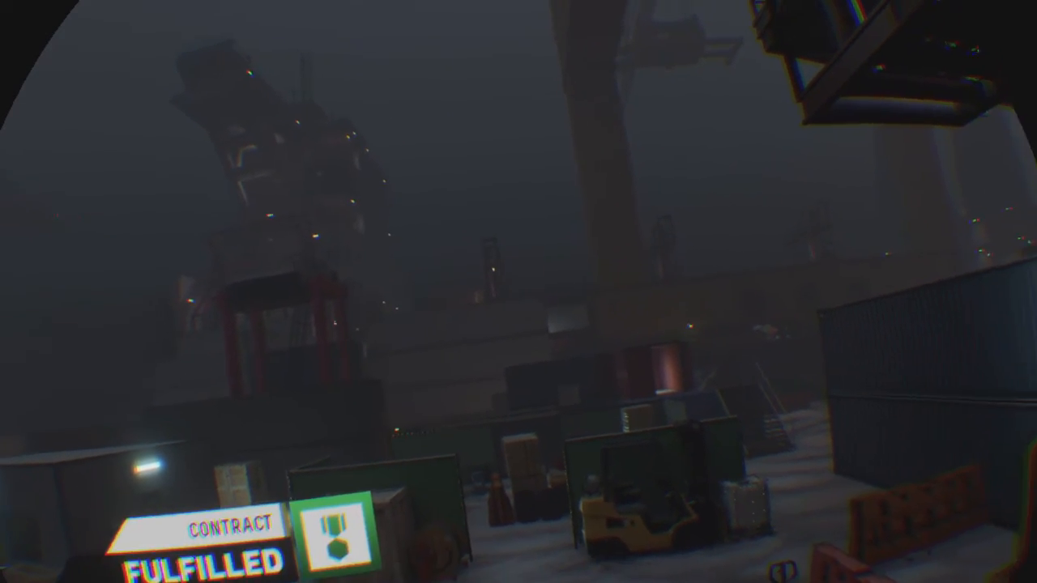